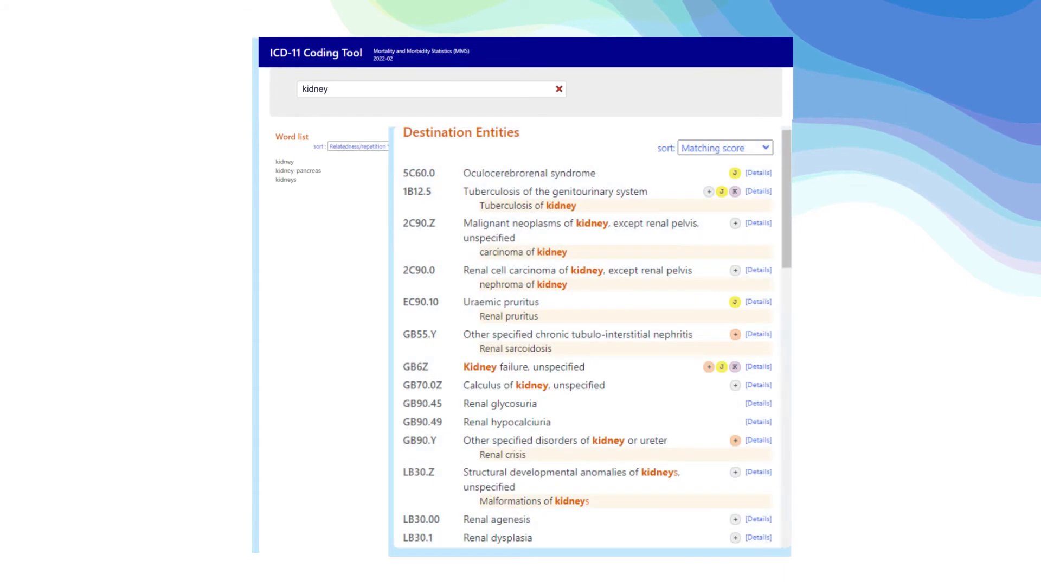
Scroll through the templates to reach the contract-classification application
scroll("down", 3)
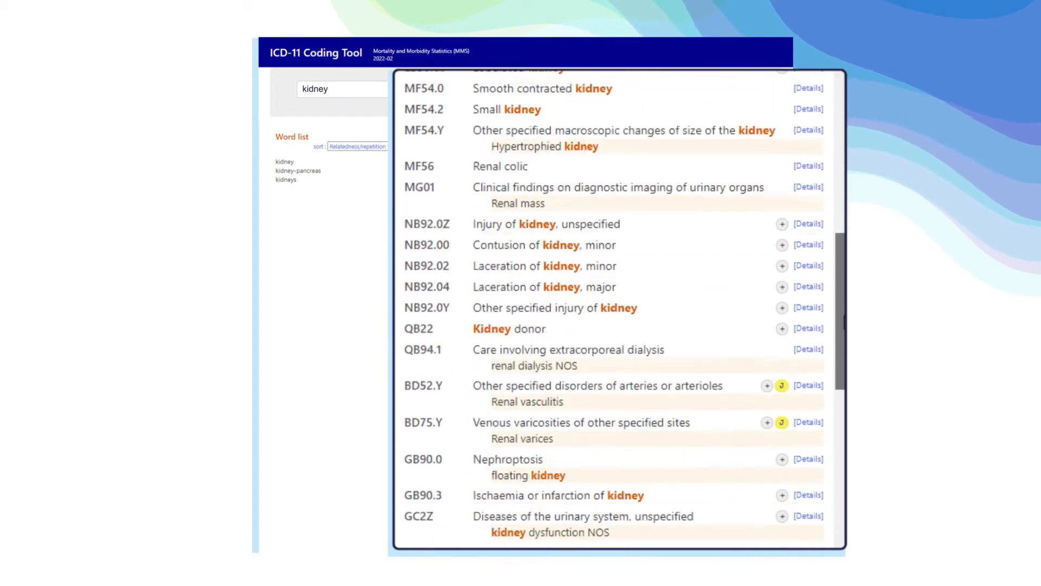
scroll("down", 3)
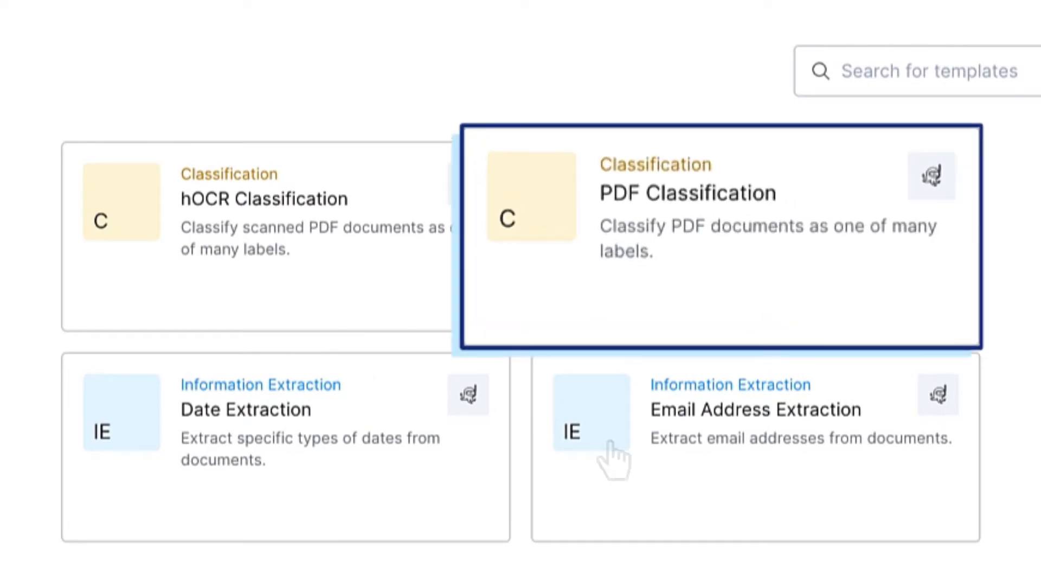
mouse_move(709, 297)
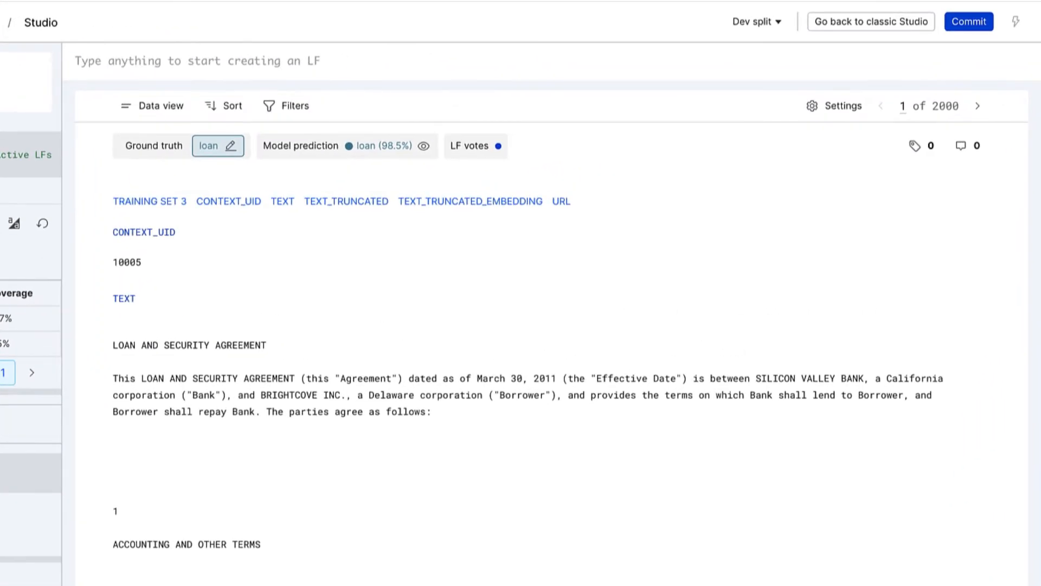
Create a keyword LF labeling documents containing 'LOAN AND SECURITY AGREEMENT' as loan, after previewing it
left_click(153, 105)
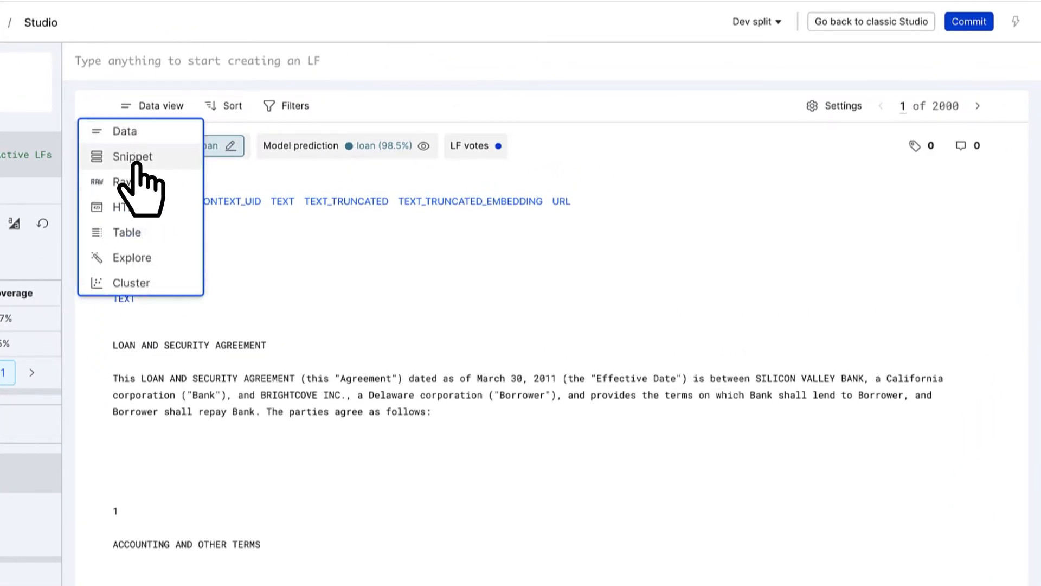
left_click(133, 157)
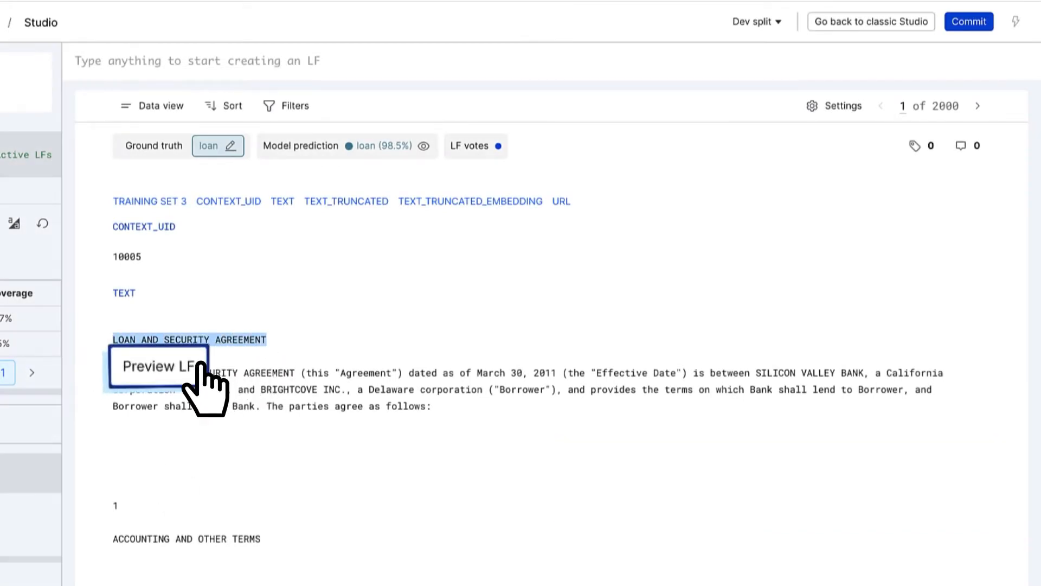
left_click(157, 366)
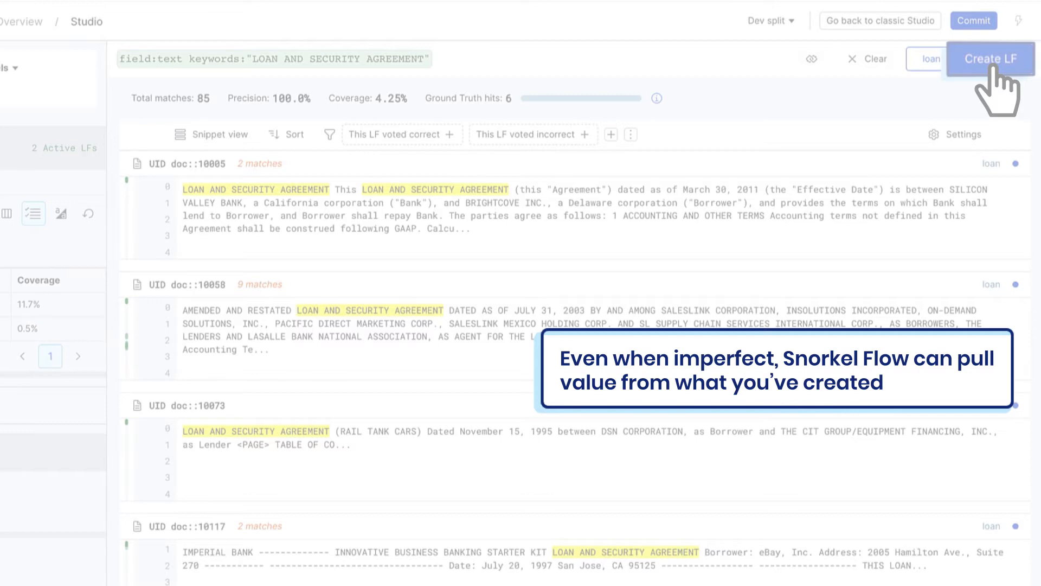
left_click(991, 59)
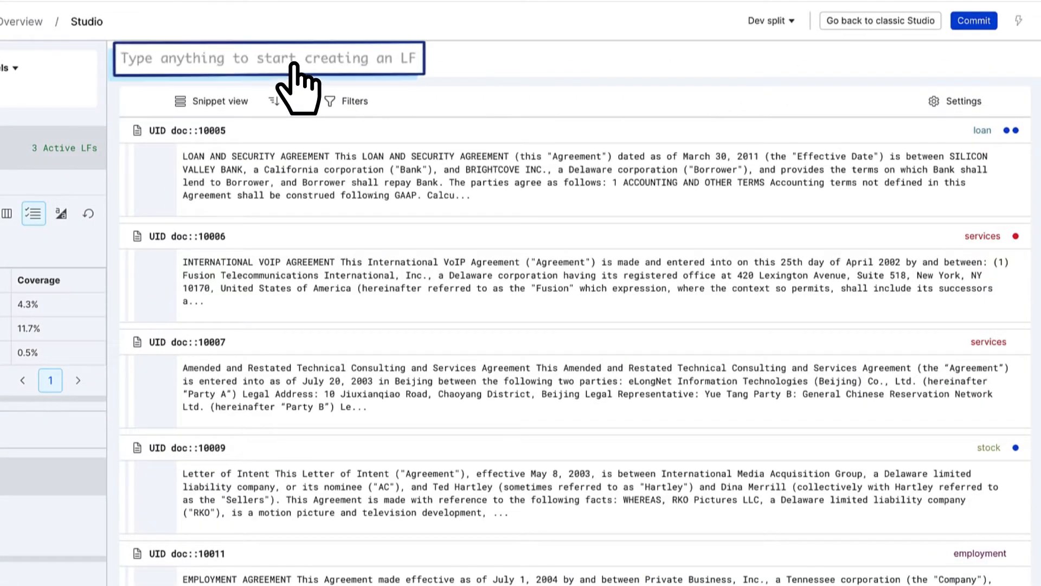
Browse the LF template catalogue and note that supervision LFs can be imprecise and noisy
left_click(268, 58)
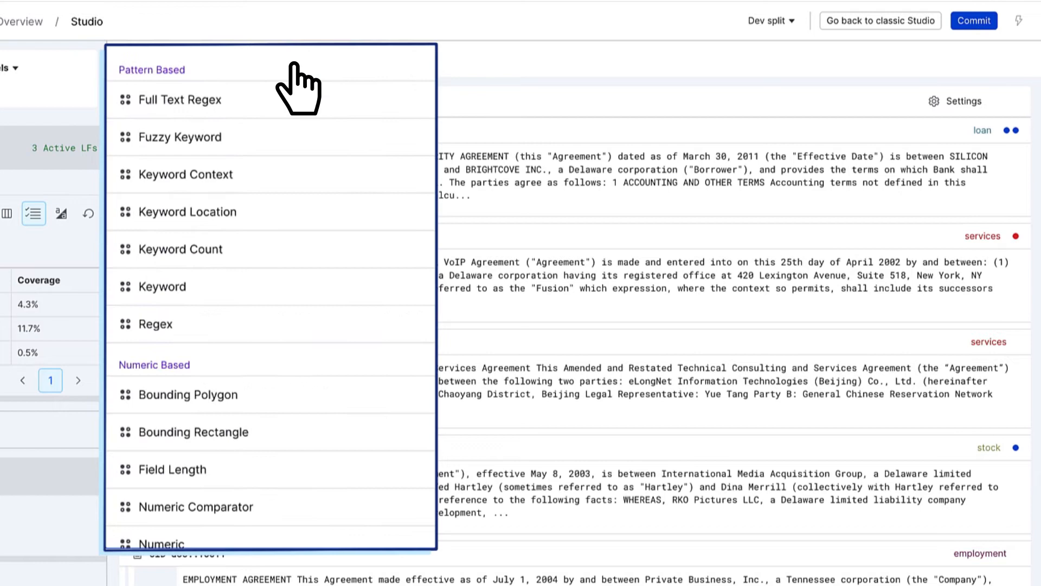
mouse_move(180, 137)
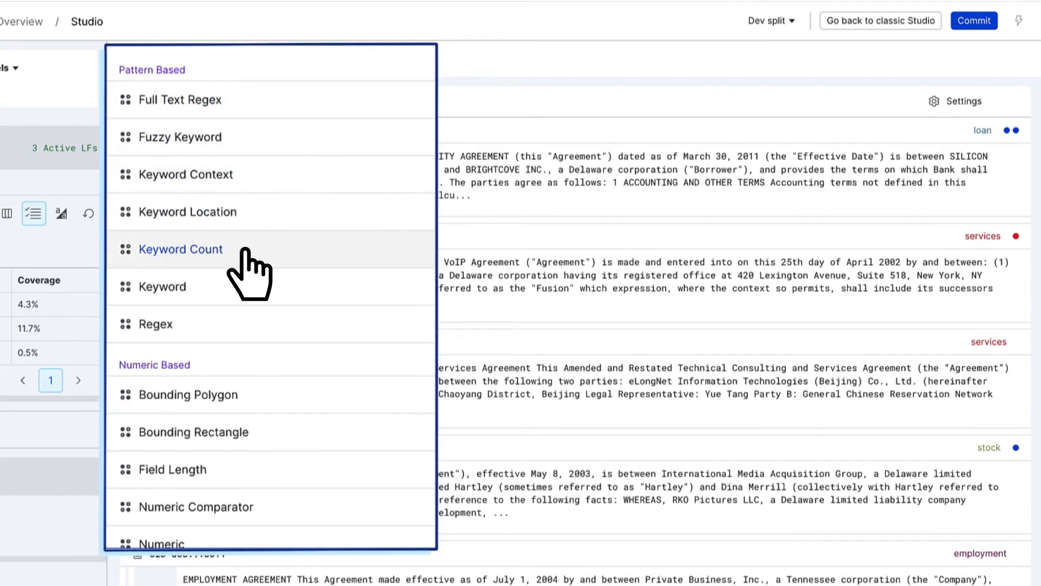
scroll("down", 3)
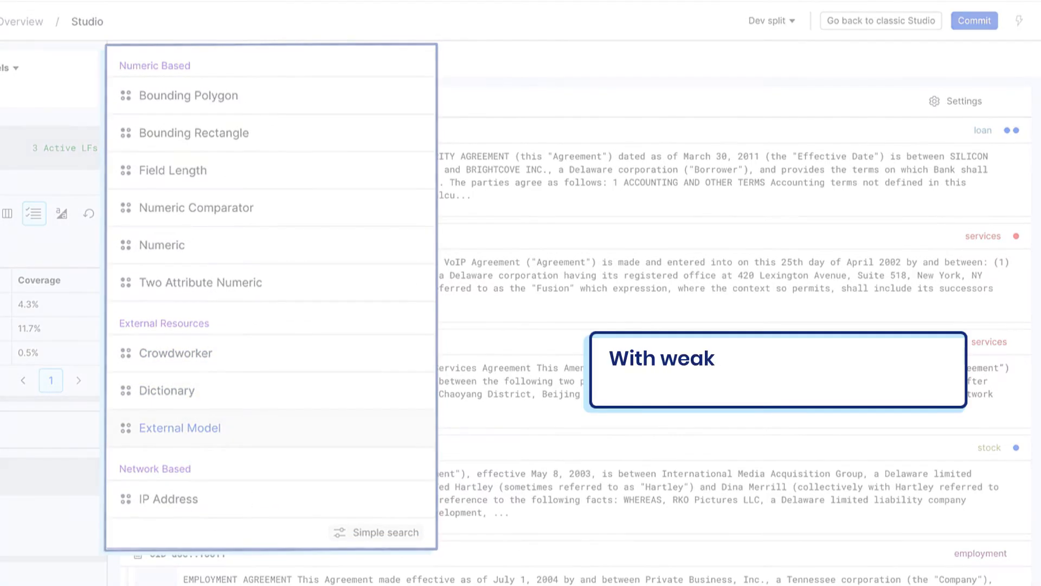
type("supervision, LFs can be imprecise and nois")
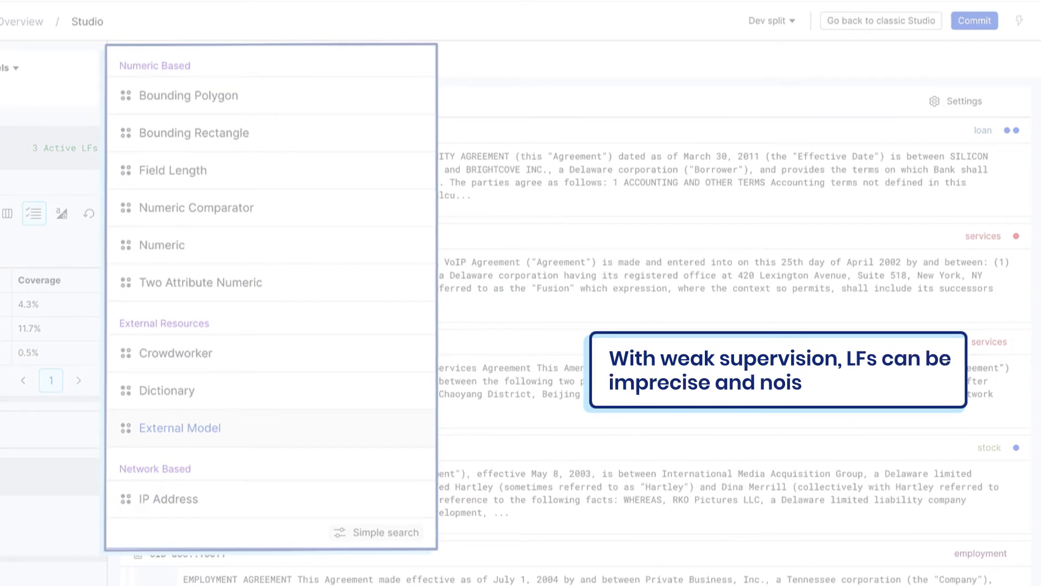
type("y")
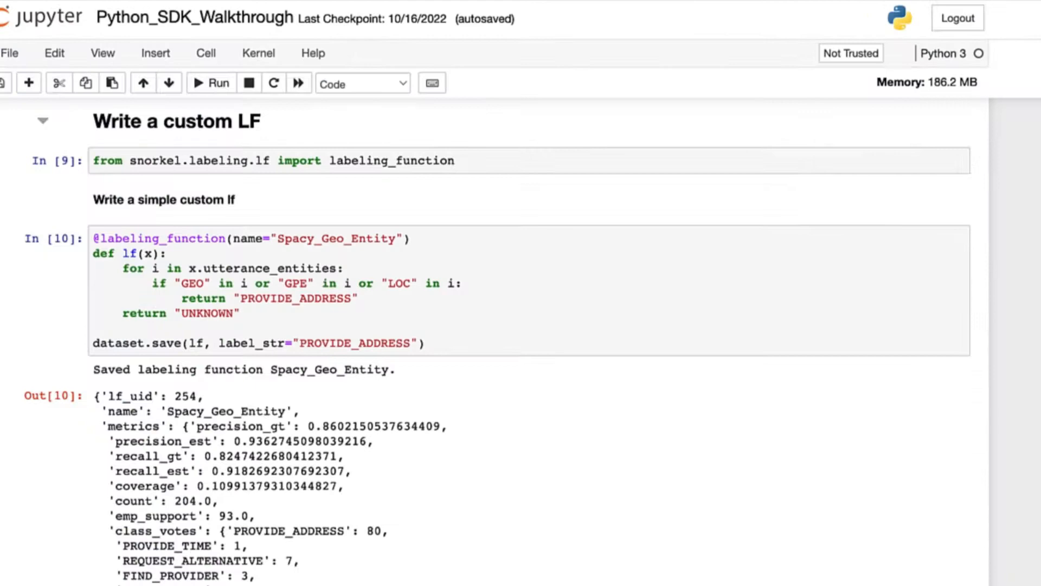
scroll("down", 3)
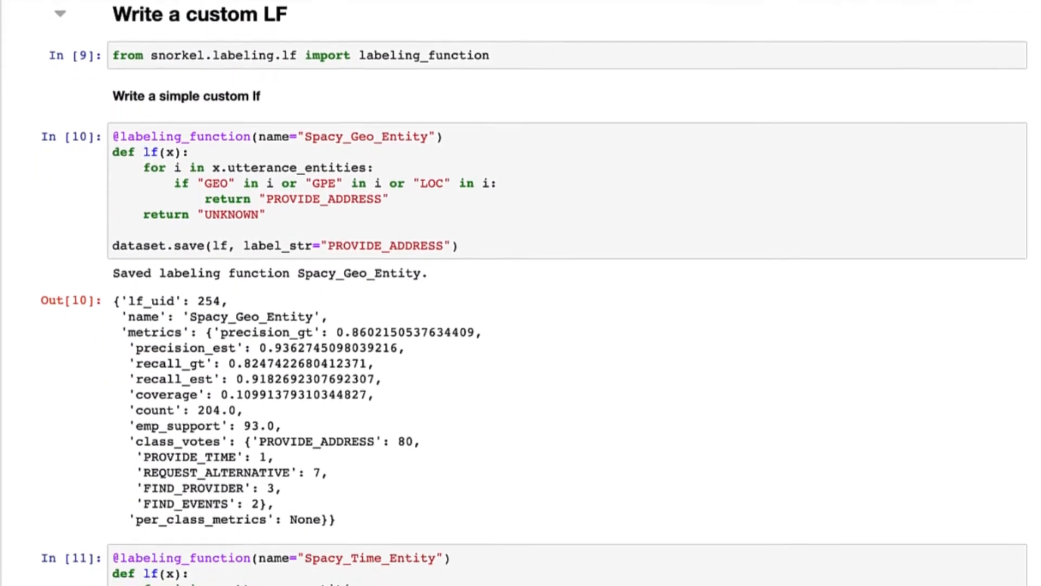
scroll("down", 3)
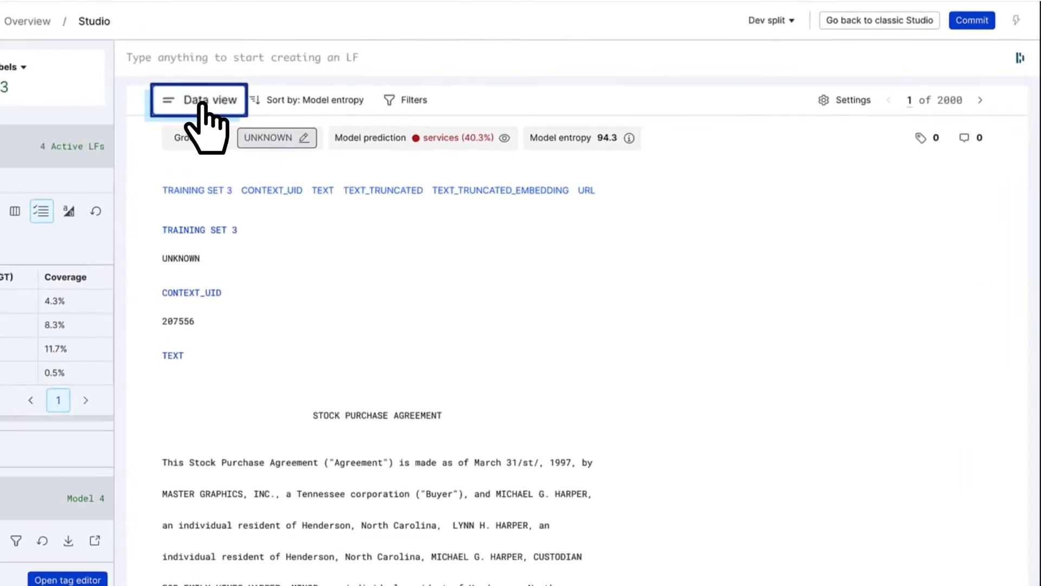
Switch the data view to Cluster and save Cluster-75d45 as a labeling function
left_click(199, 100)
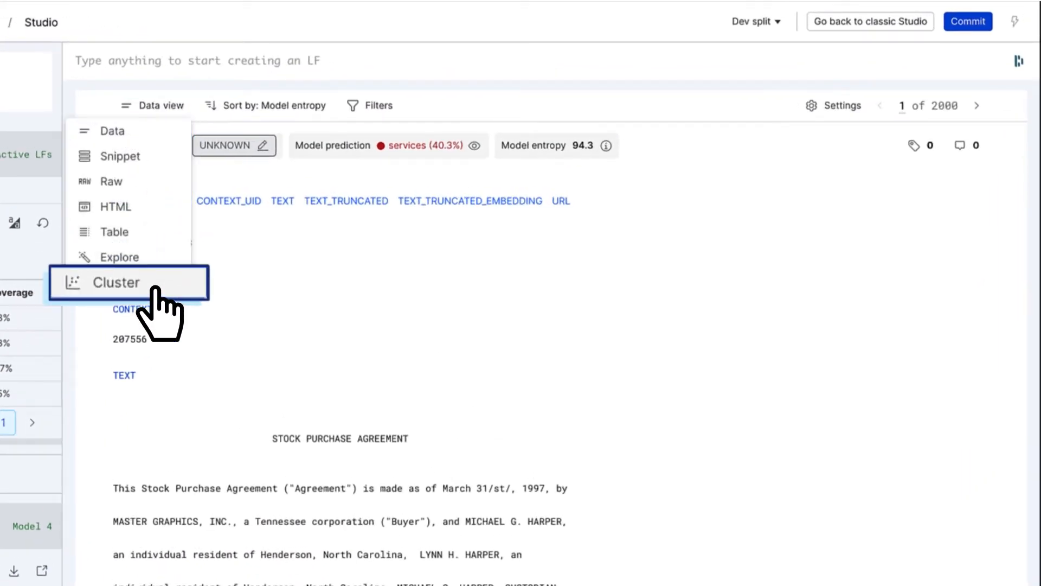
left_click(117, 282)
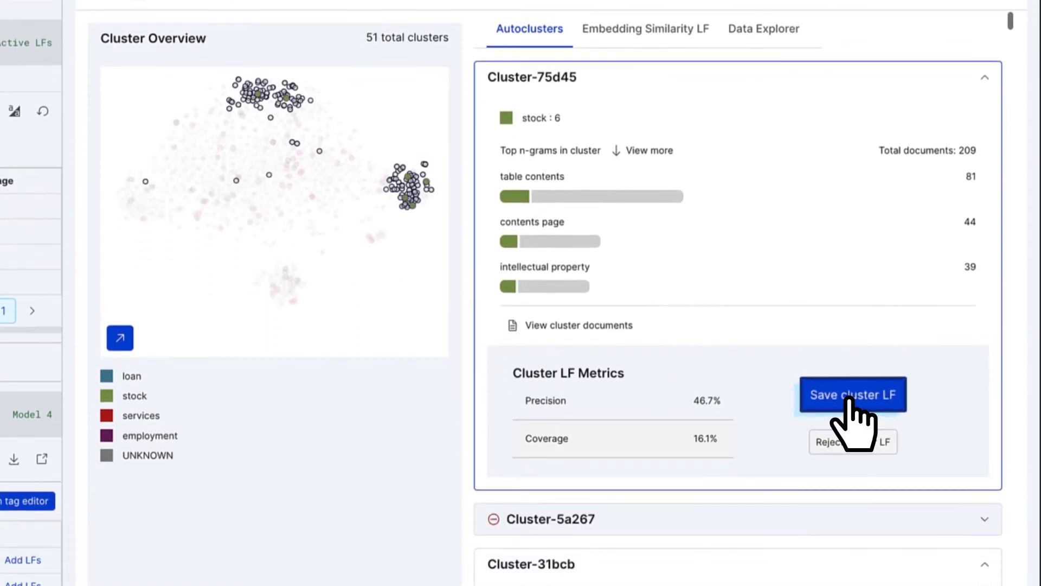
left_click(854, 395)
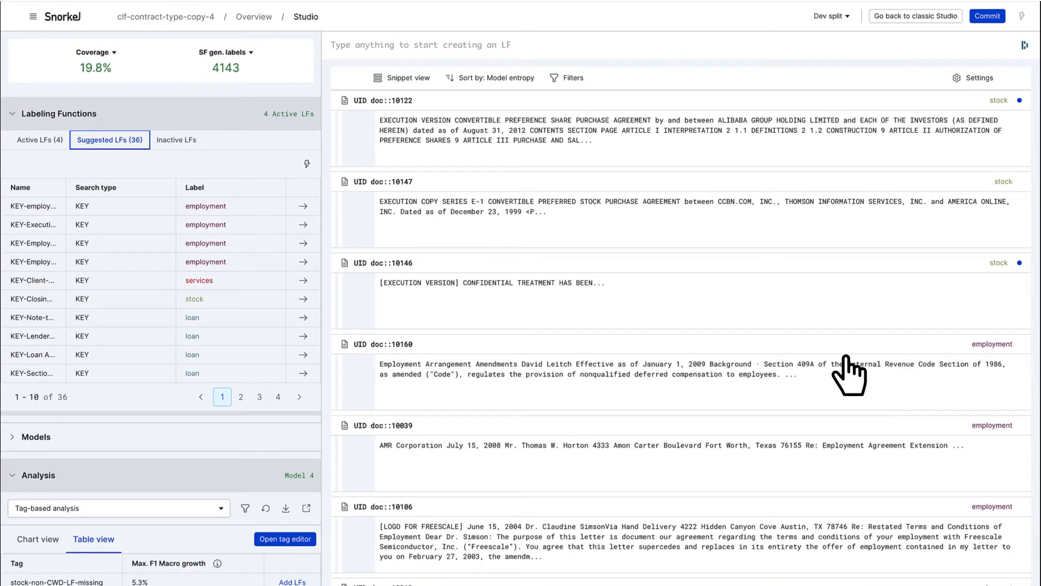
left_click(307, 163)
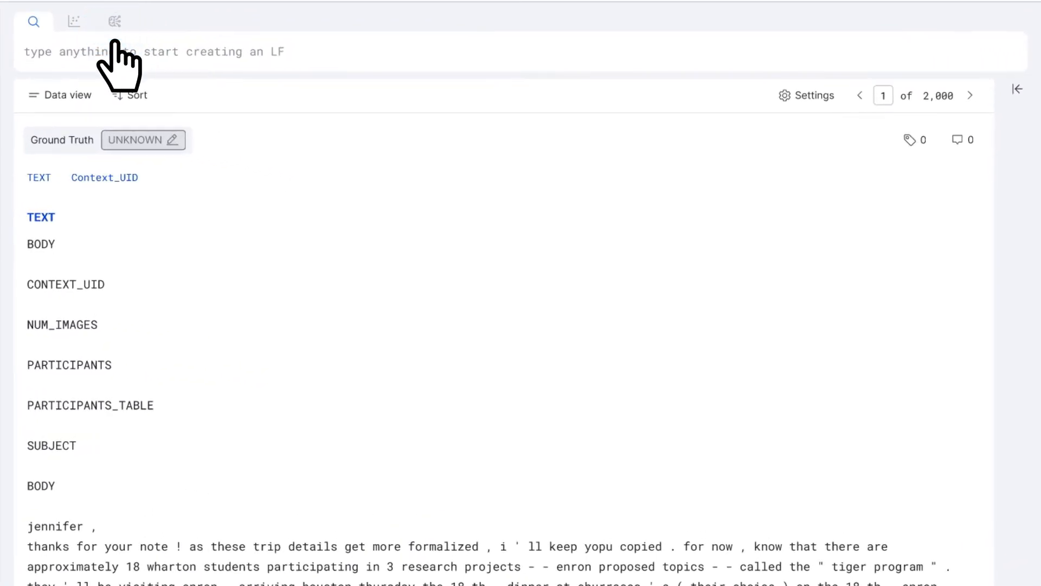
Create a prompt LF assigning spam for 'Is this email spam?' at 0.7 confidence
left_click(113, 22)
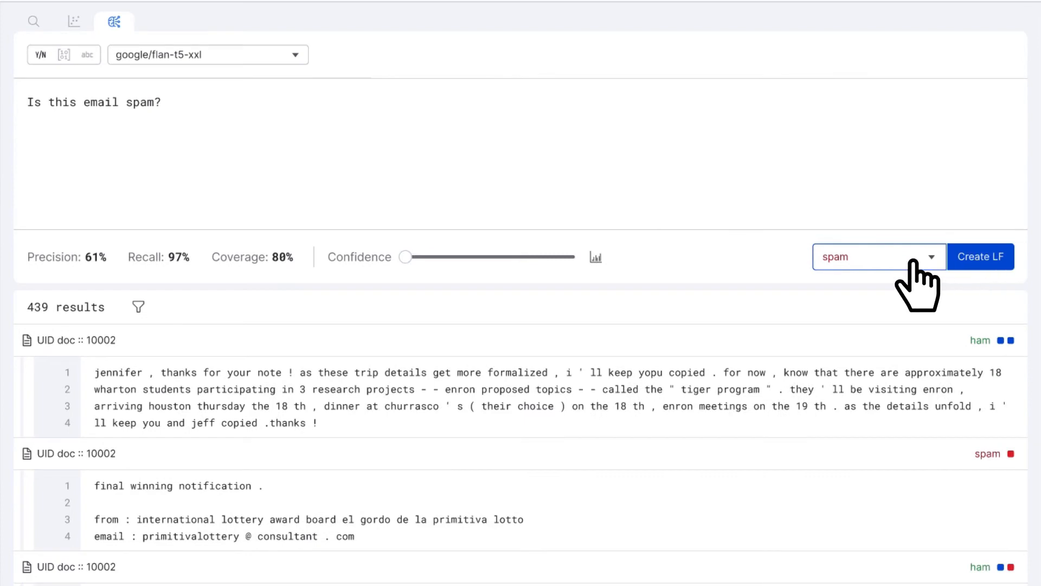
left_click(594, 256)
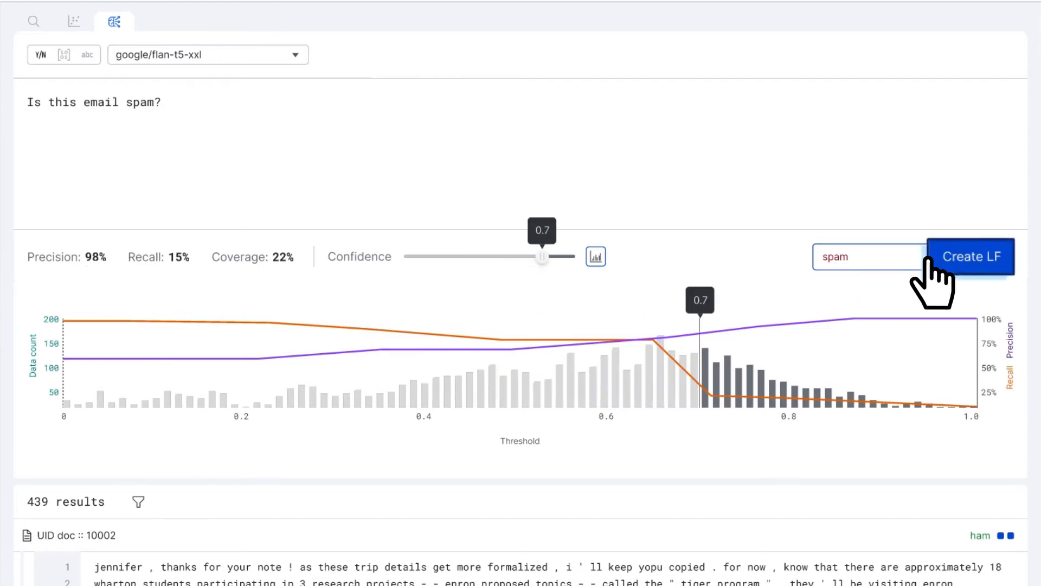
left_click(973, 256)
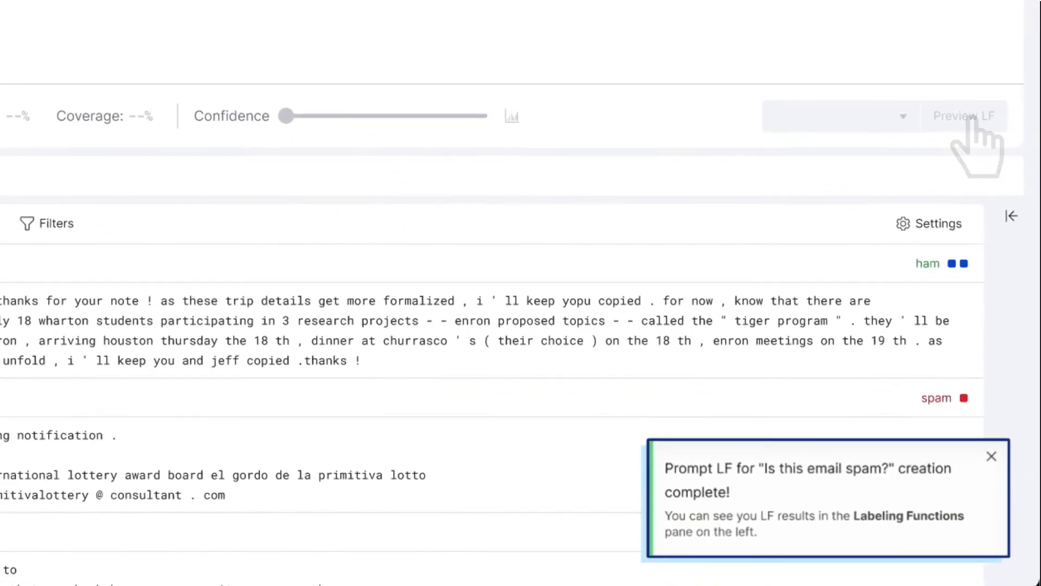
left_click(962, 115)
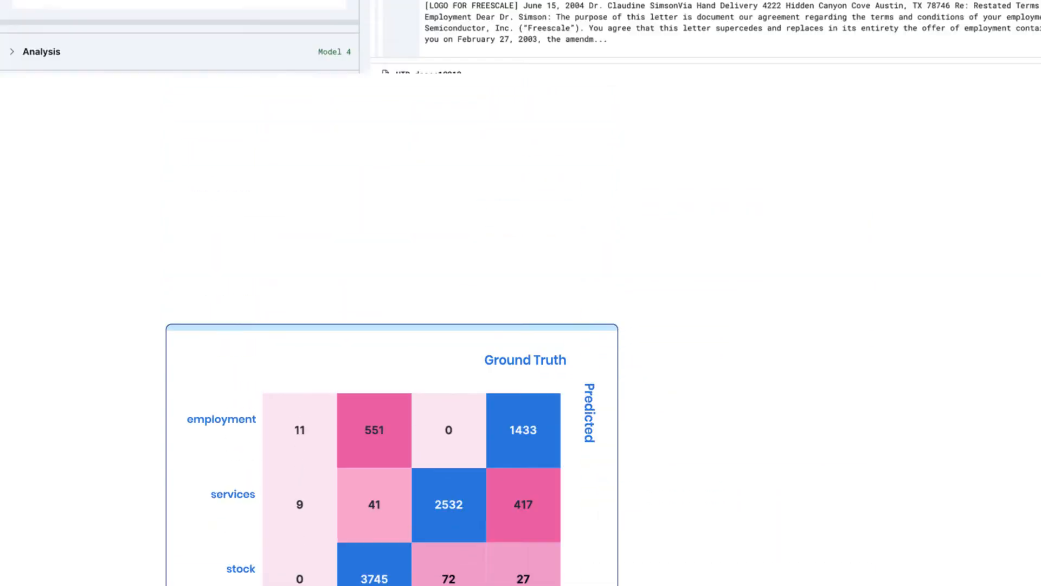
Start a new model with AutoML grid search over Logistic Regression, XGBoost and Fast Logistic Regression
left_click(43, 201)
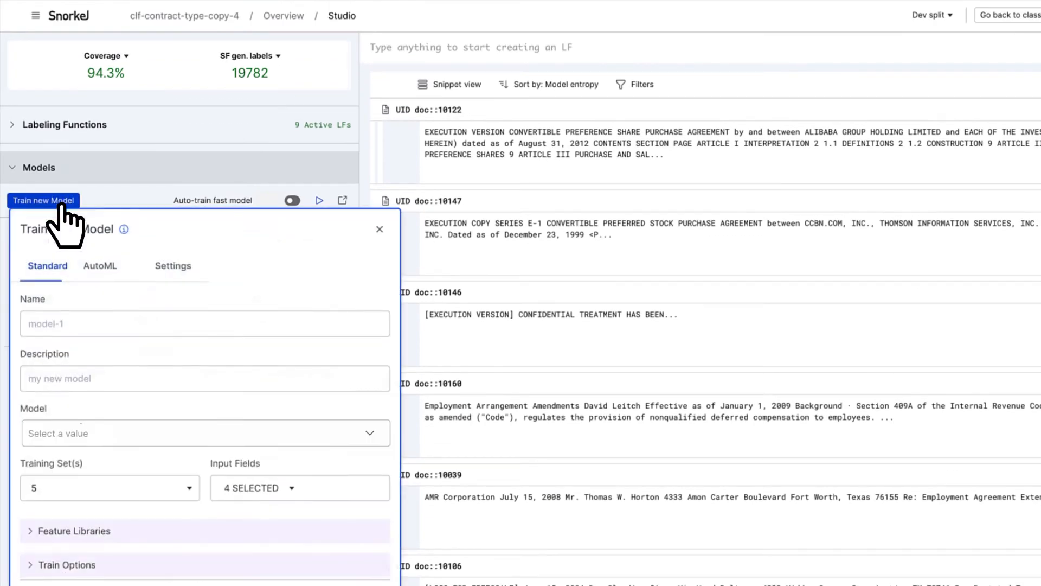
left_click(205, 434)
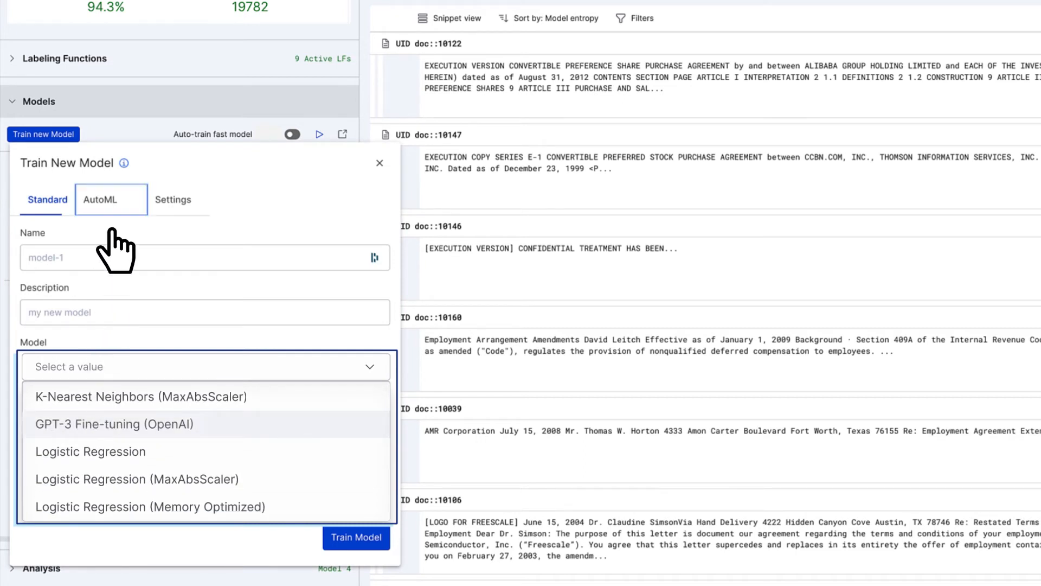
left_click(99, 200)
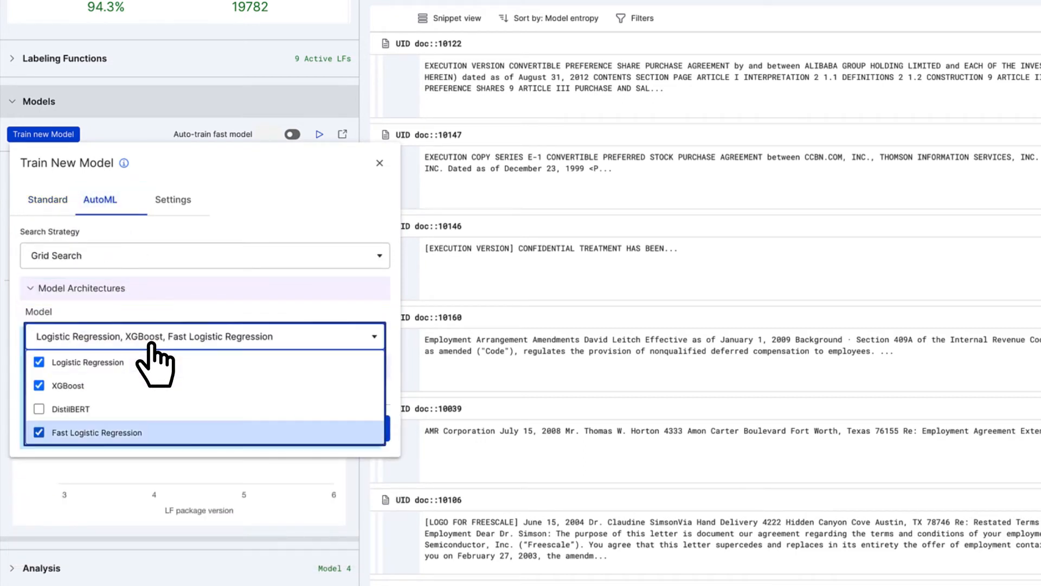
left_click(205, 336)
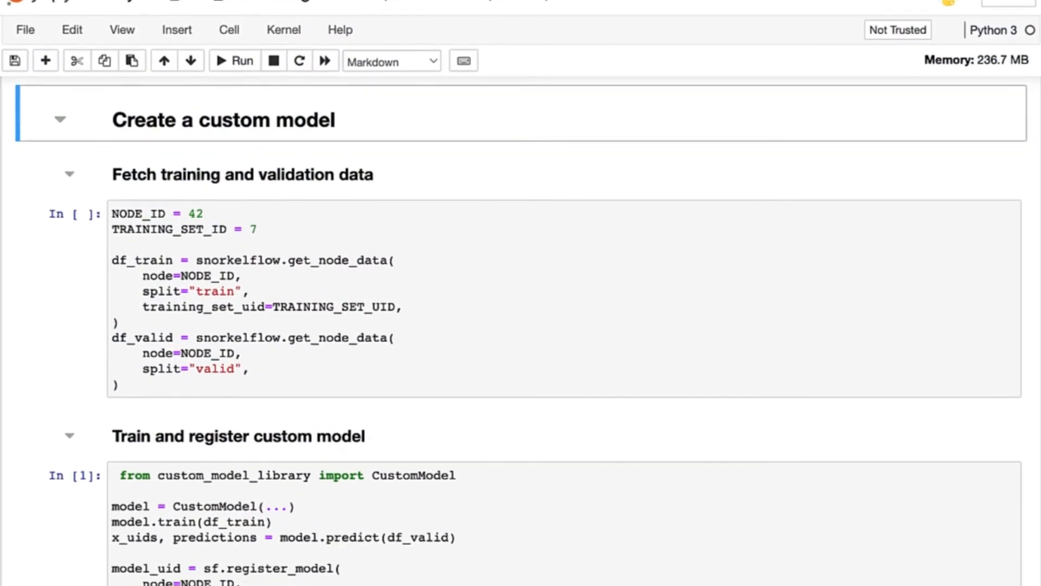
scroll("down", 3)
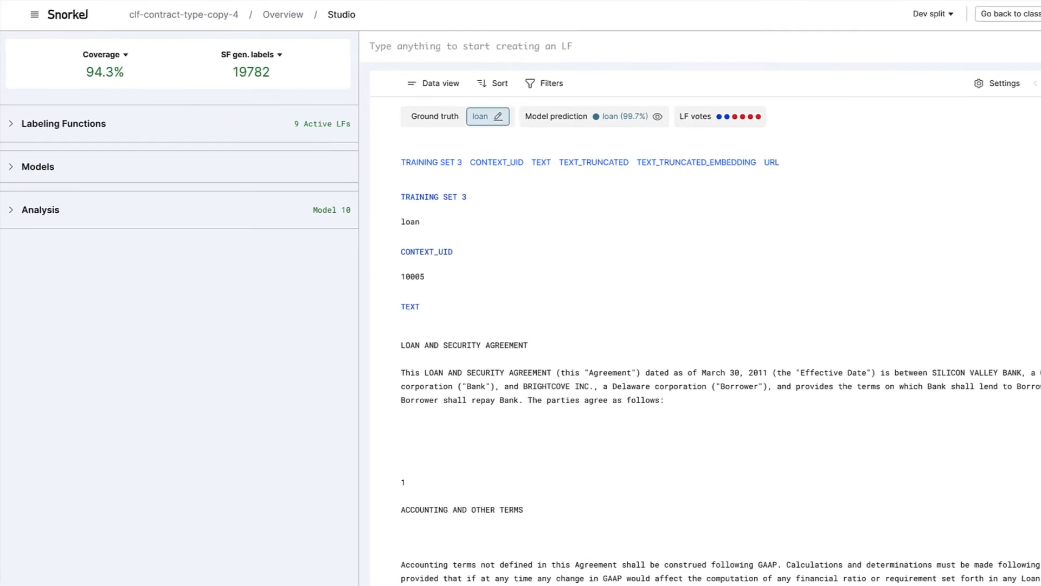
Expand Analysis and view the margin-based confusion matrix
left_click(41, 210)
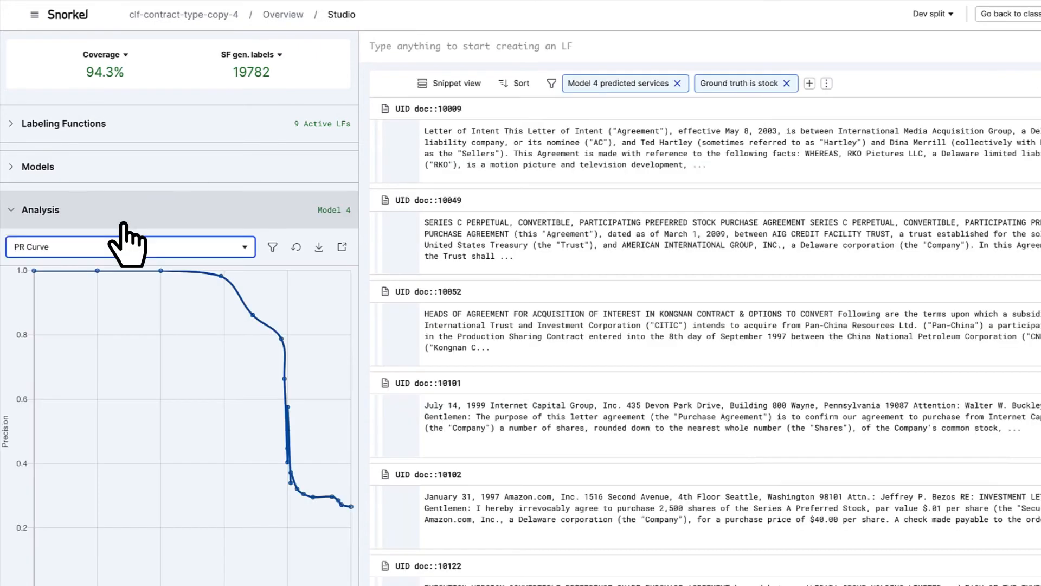
left_click(130, 247)
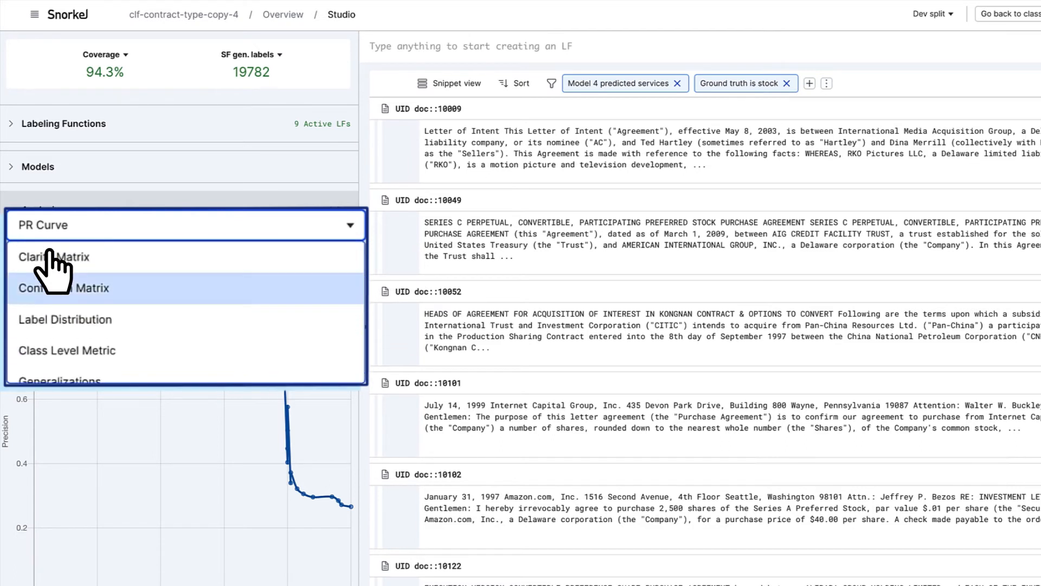
left_click(63, 288)
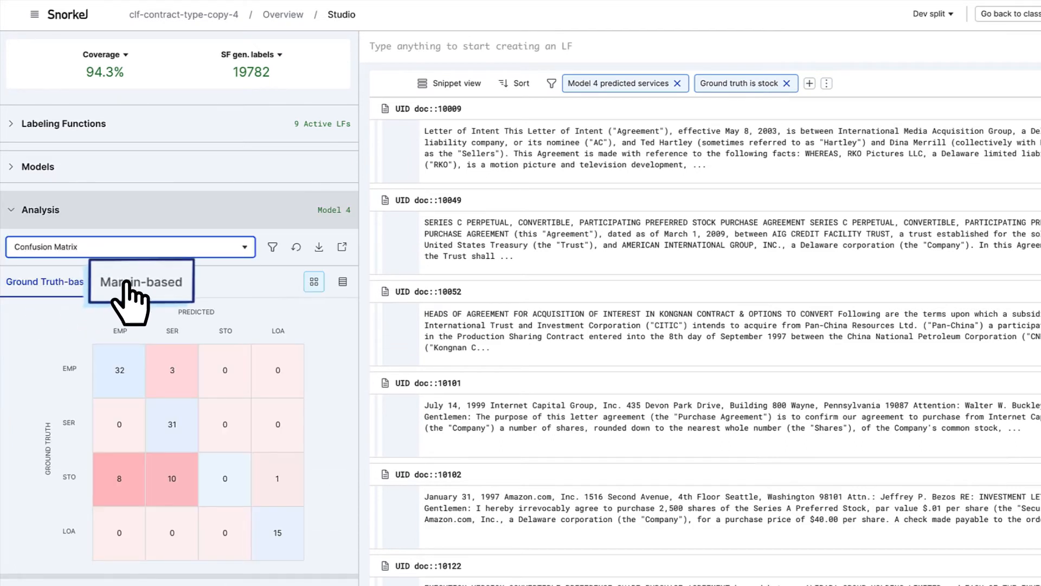
left_click(141, 281)
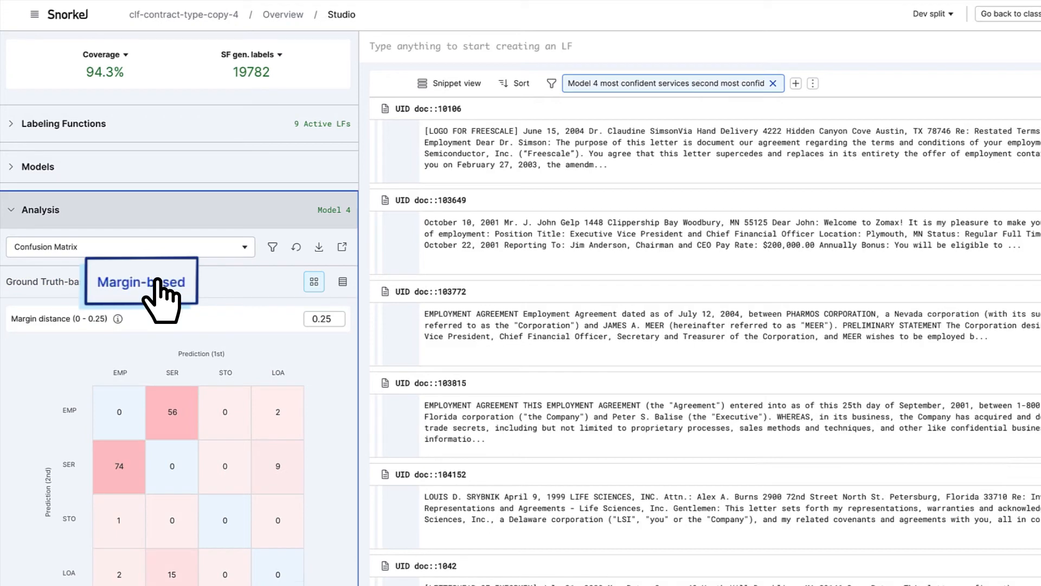
Review the error correlation analysis, then switch to tag-based analysis
left_click(130, 246)
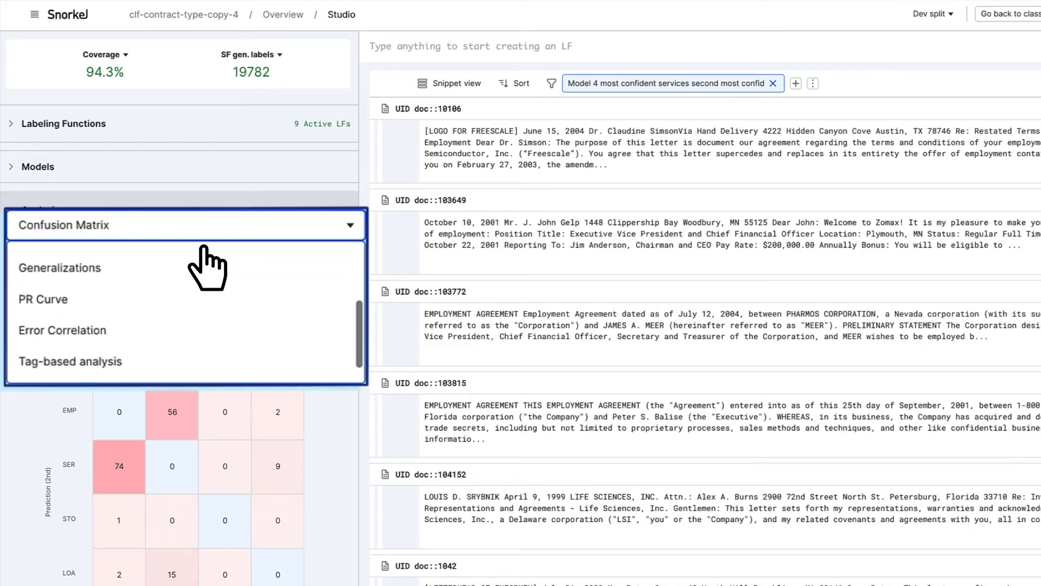
left_click(62, 330)
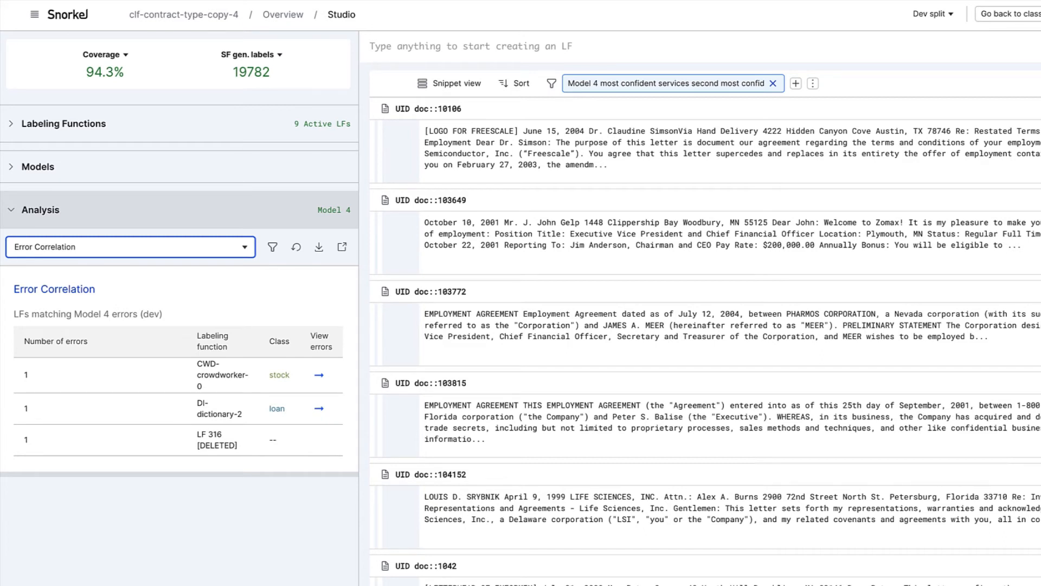
left_click(130, 246)
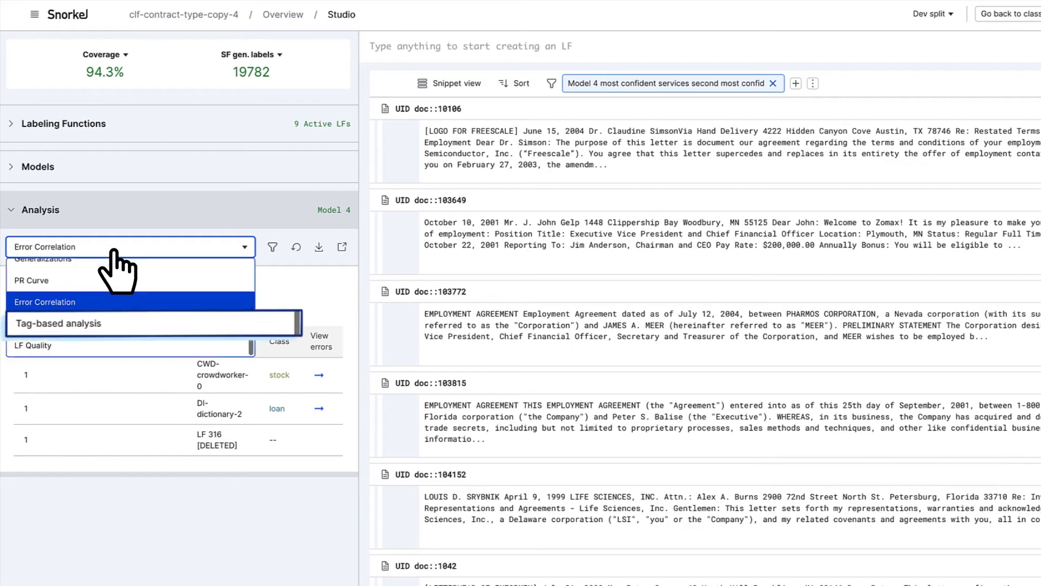
left_click(58, 323)
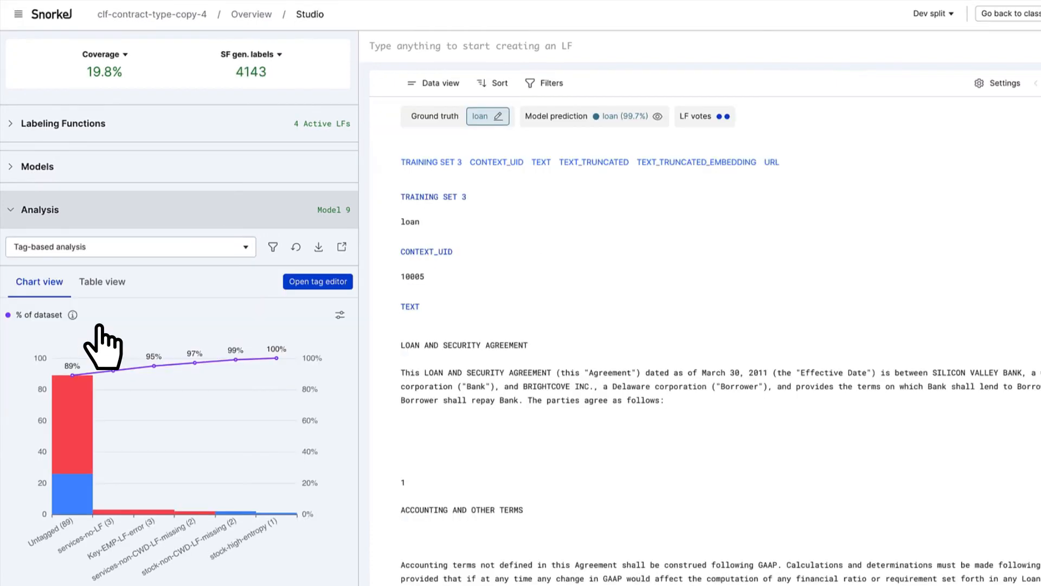
Show the tag-based analysis as a table with potential F1 macro growth per tag
left_click(102, 282)
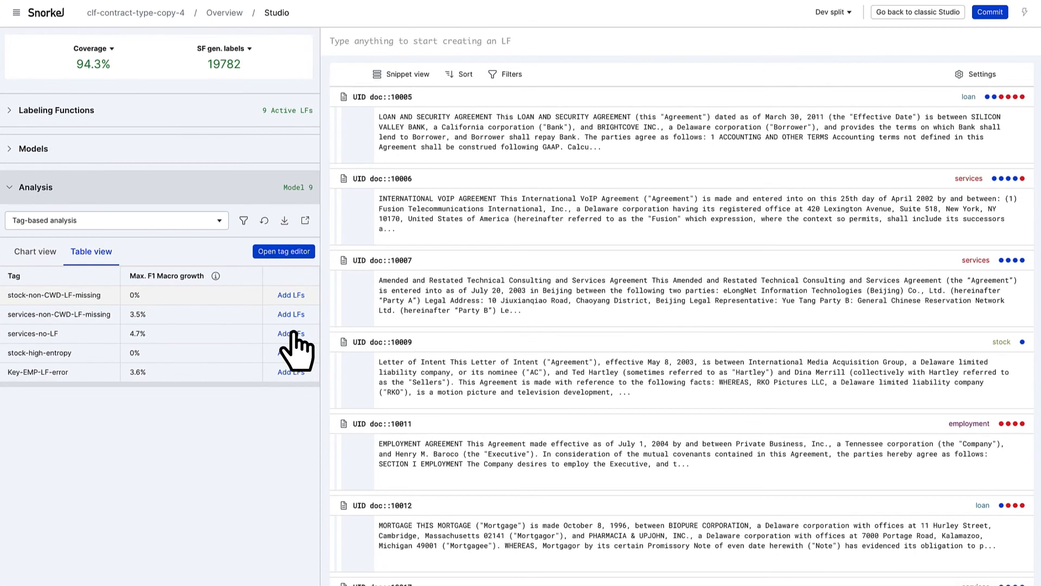
mouse_move(545, 256)
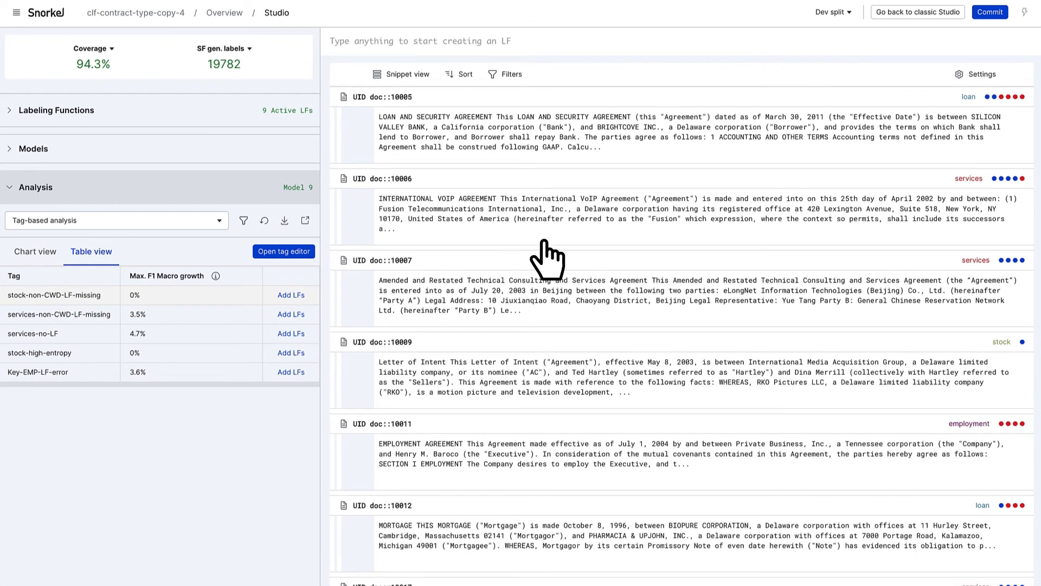
mouse_move(983, 74)
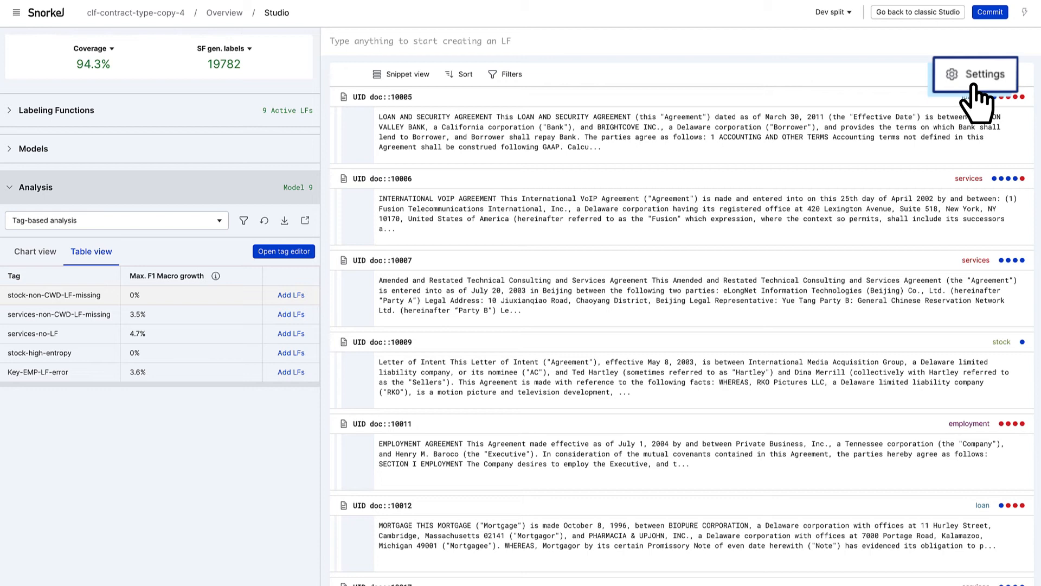
Create an annotation batch from the filtered documents for the expert annotators
left_click(984, 75)
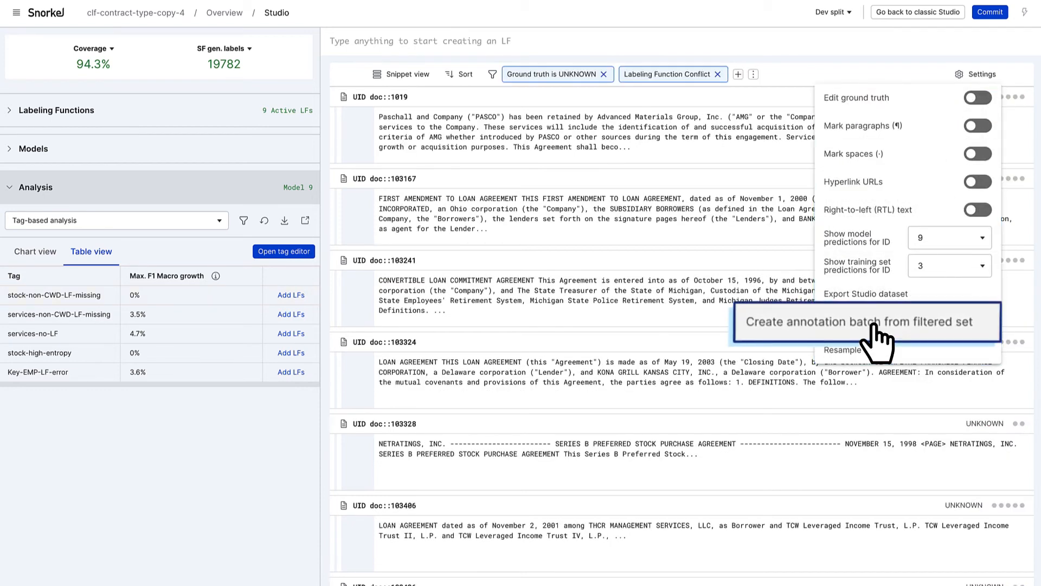
left_click(860, 323)
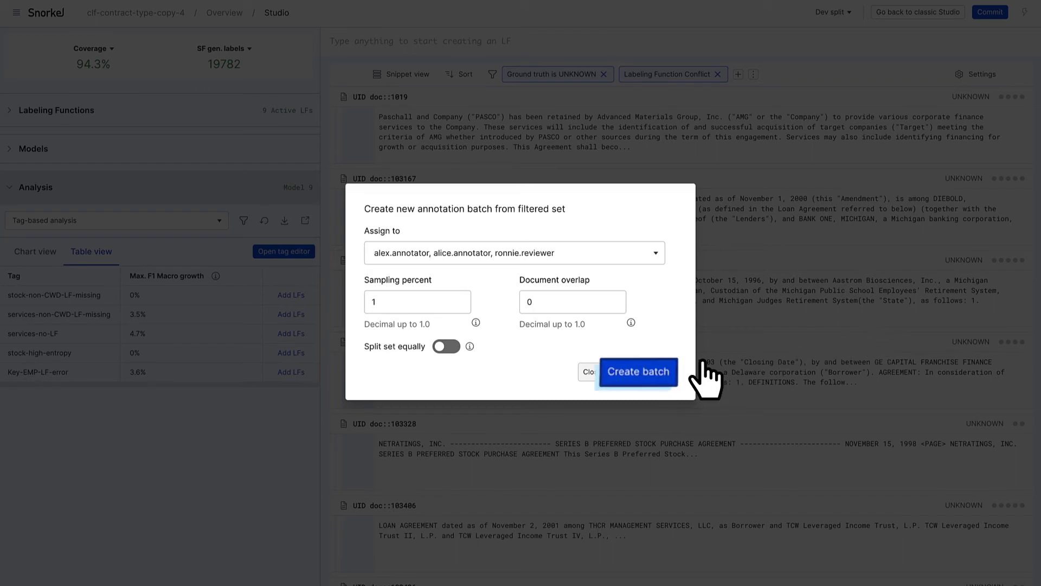
left_click(639, 371)
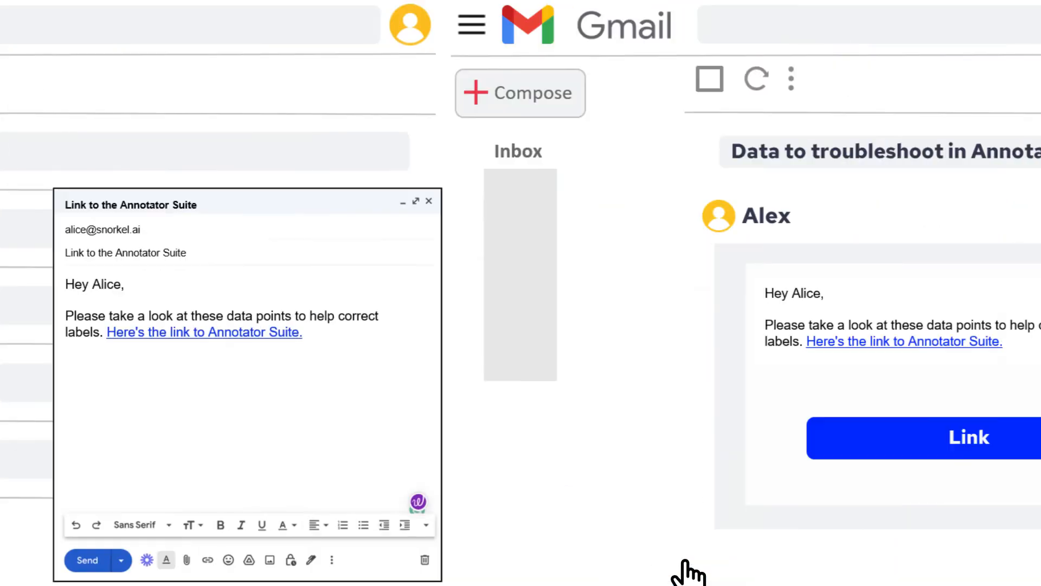
Open the batch from the email link, step through its documents and check comments
left_click(970, 438)
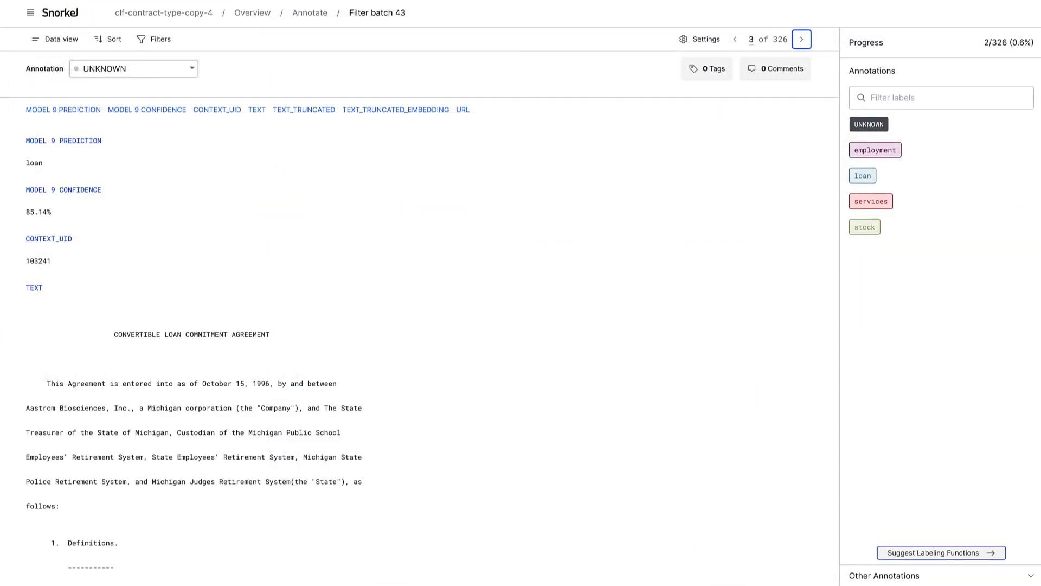
left_click(864, 227)
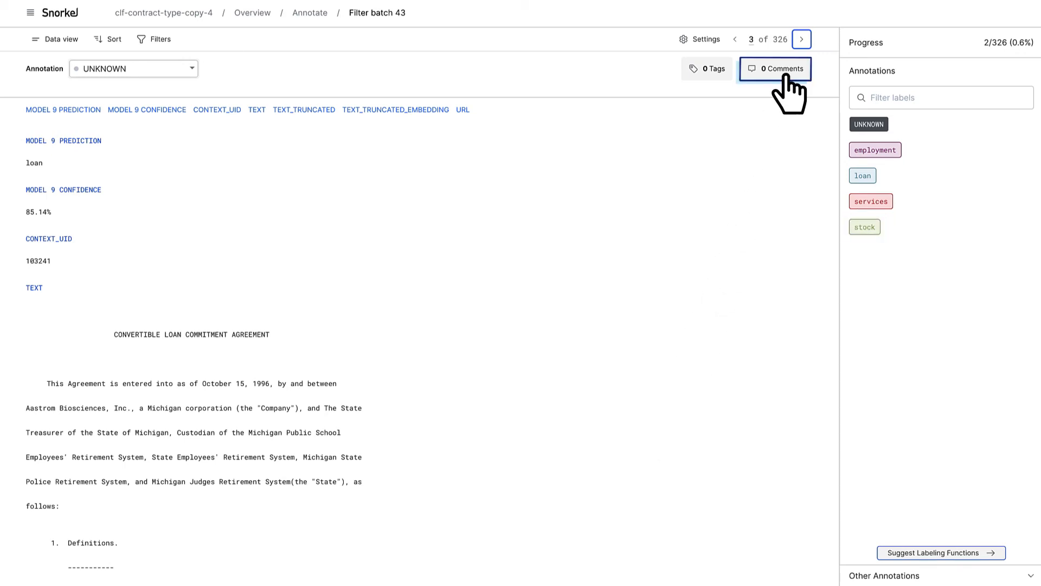
left_click(777, 69)
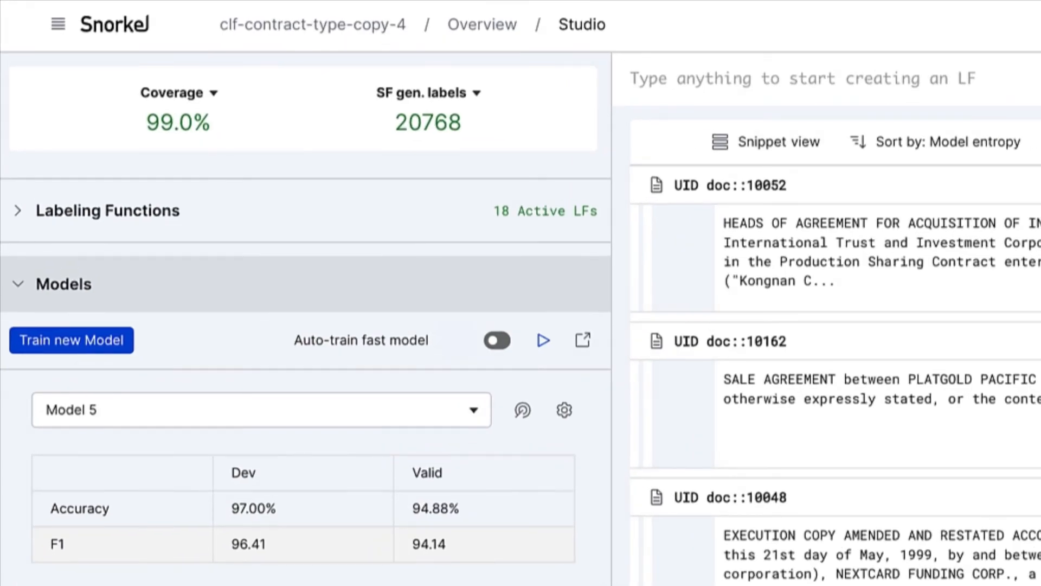
Commit Model 5 and go to the application's DAG page from the success toast
left_click(987, 13)
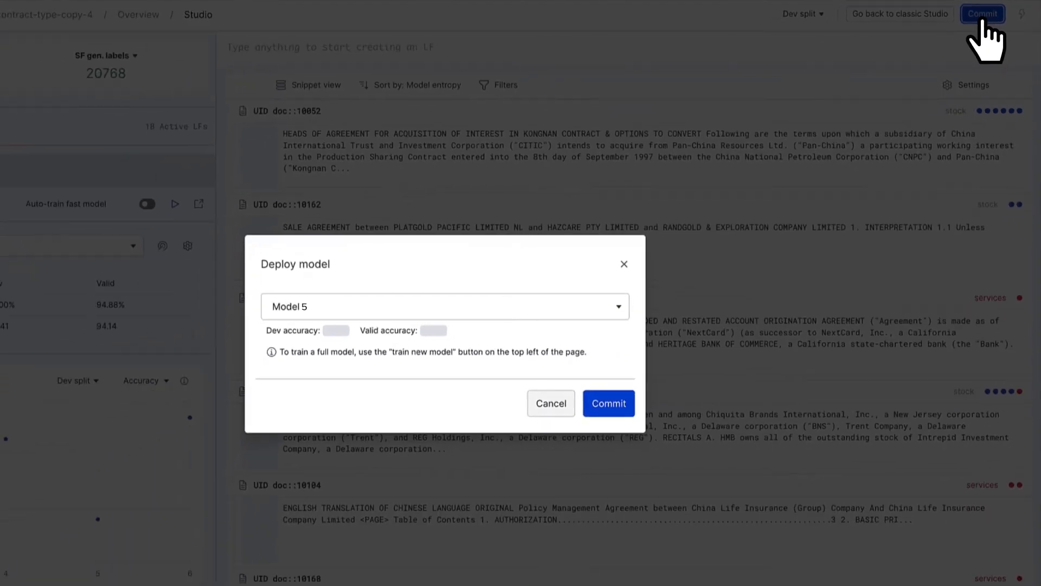
left_click(609, 403)
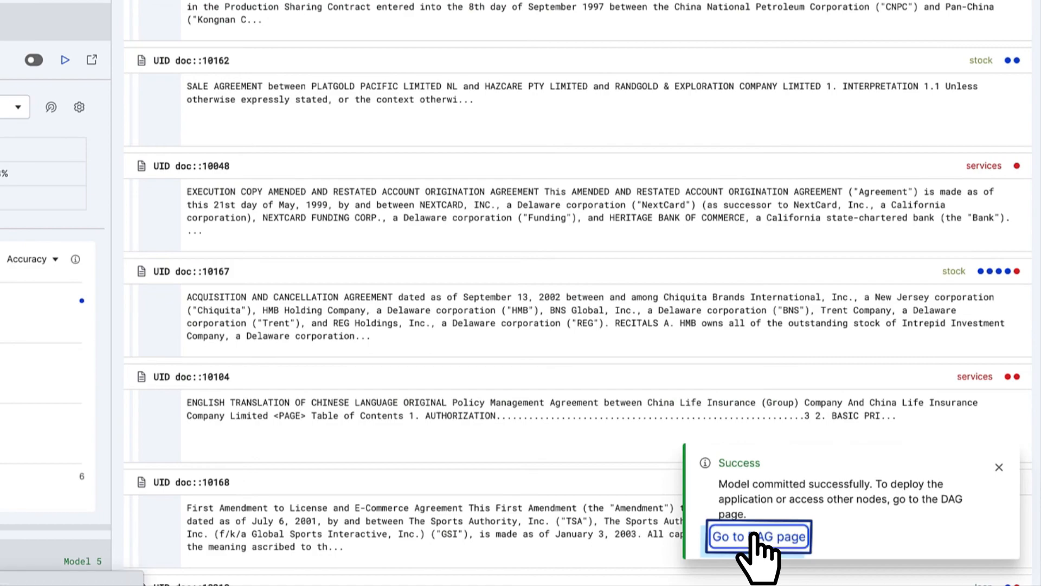
left_click(759, 536)
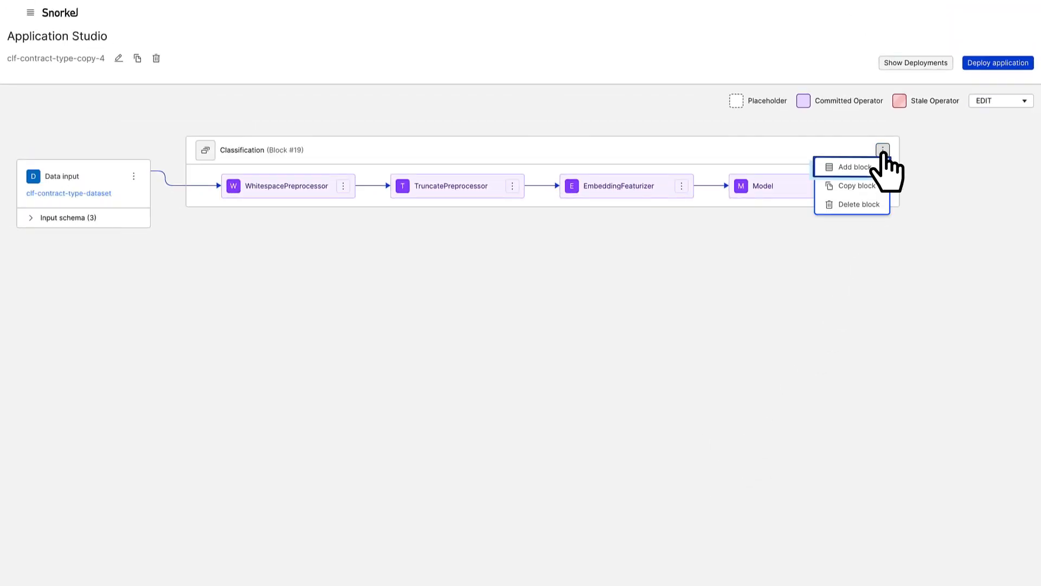
Add a US Currency Extraction block, then start deploying the application as an MLflow Package
left_click(848, 167)
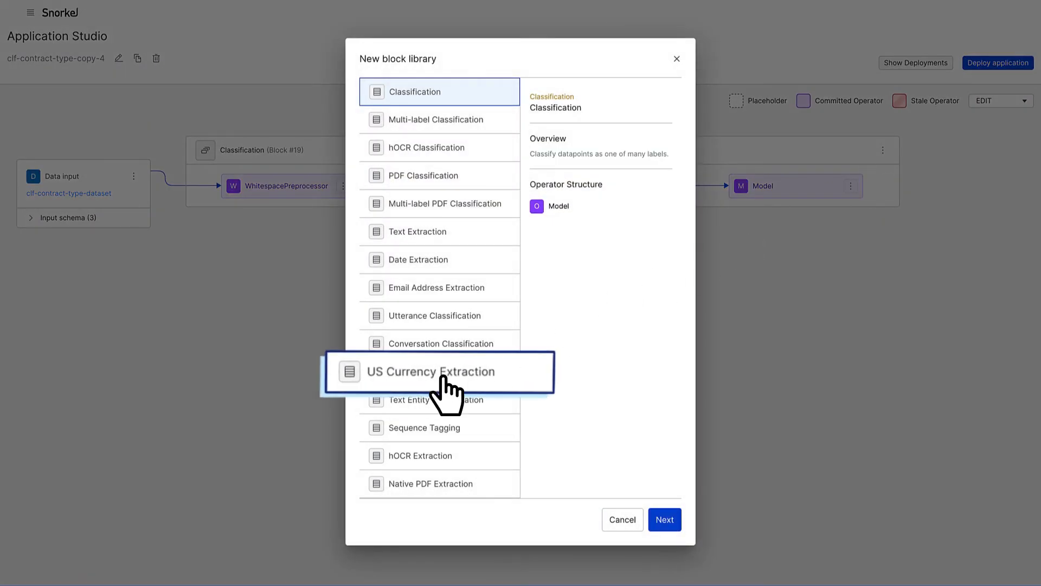
left_click(435, 371)
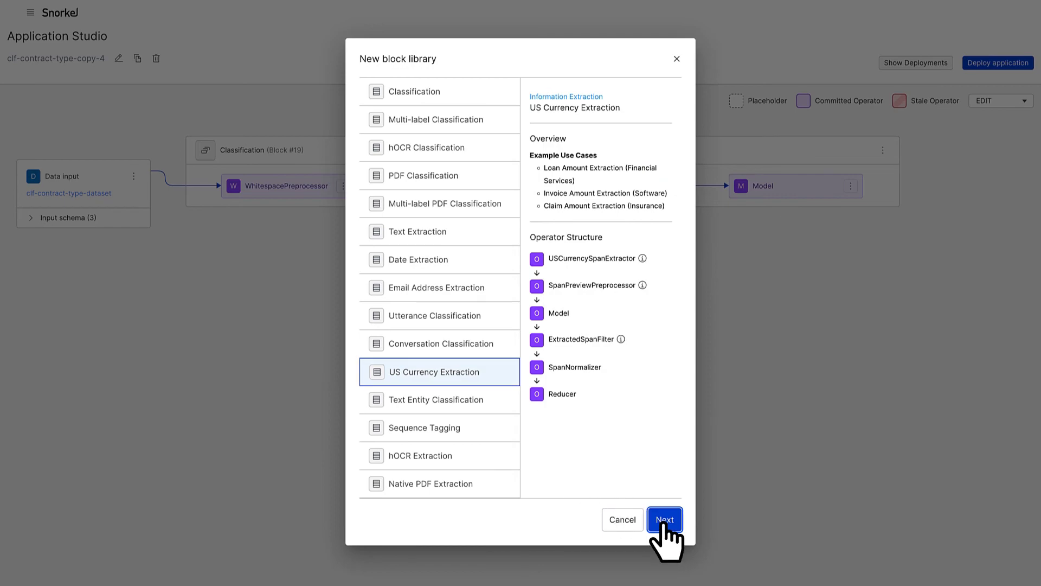
left_click(664, 519)
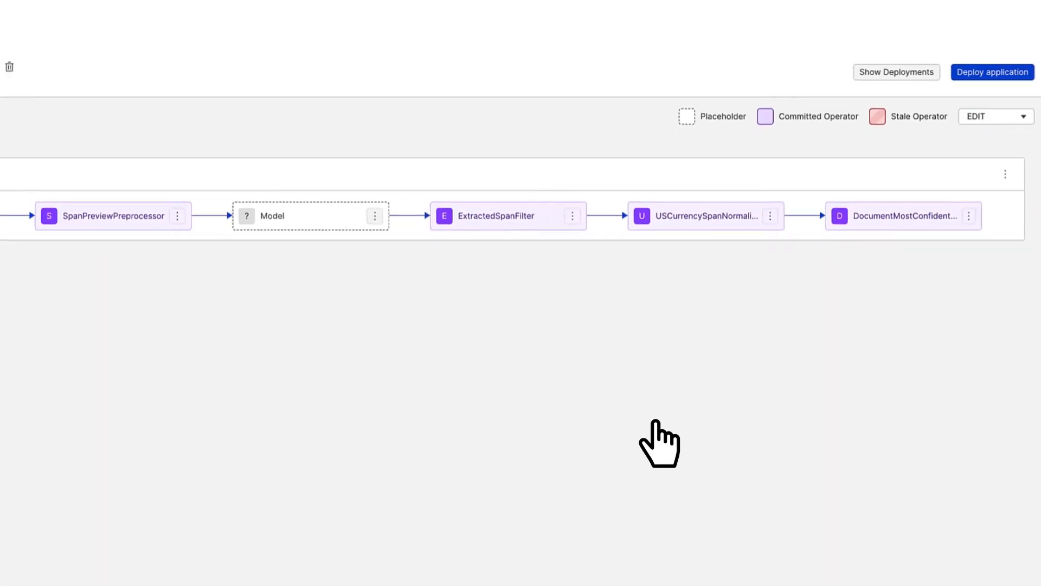
left_click(993, 72)
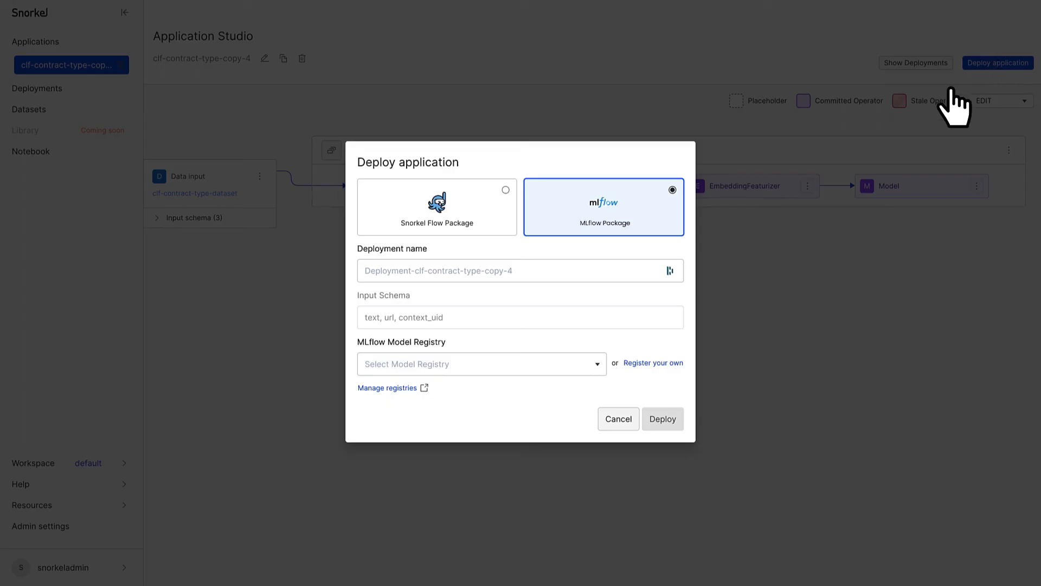
mouse_move(511, 373)
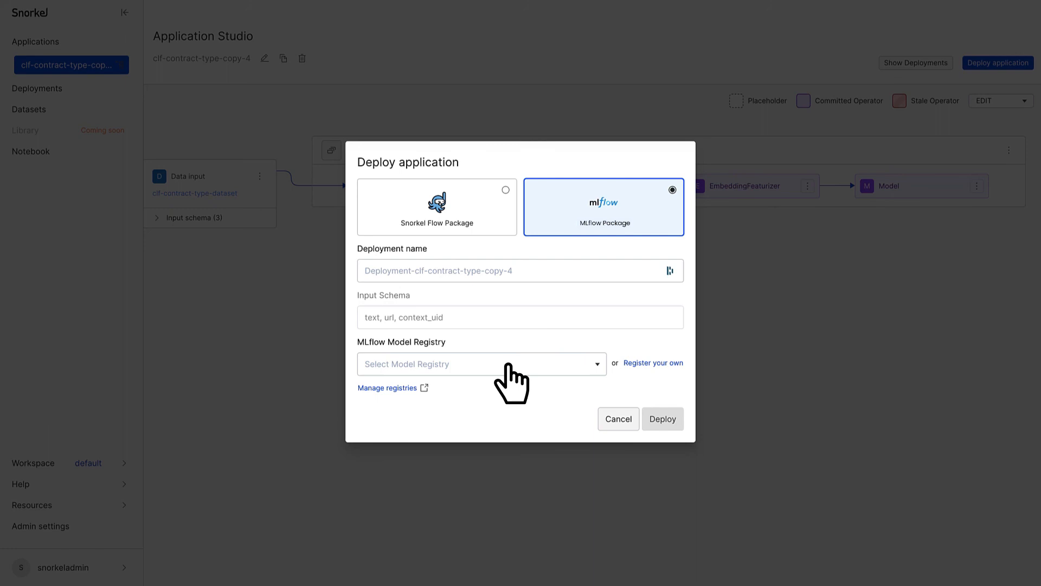